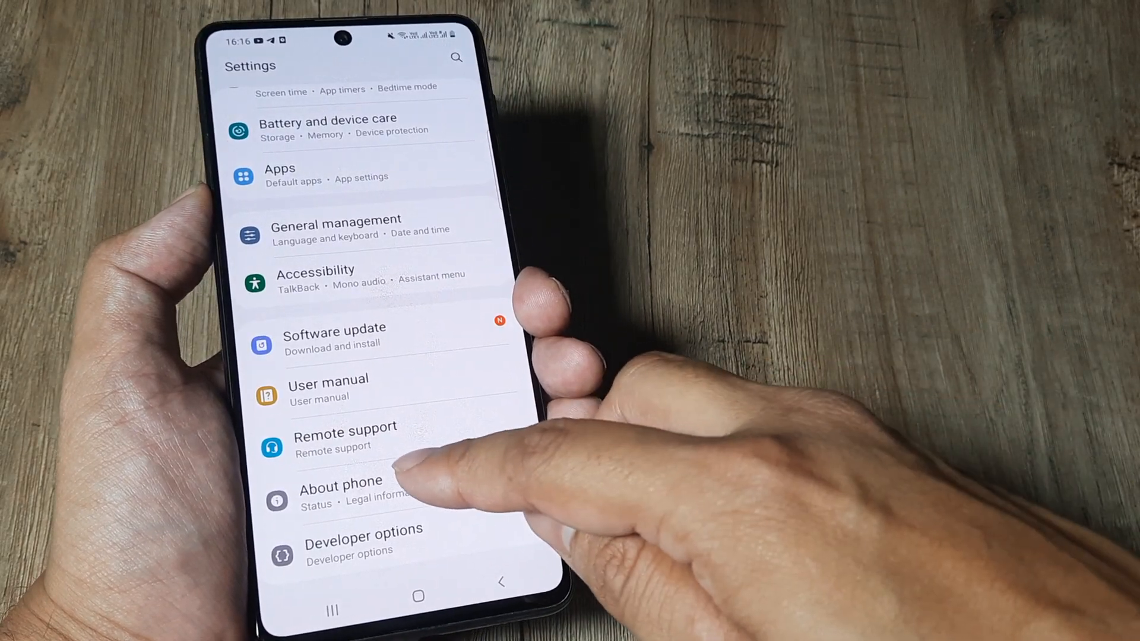
Step: View About phone confirming the Galaxy M51 model, then pull down the notification panel
{"action": "left_click", "coordinate": [339, 490]}
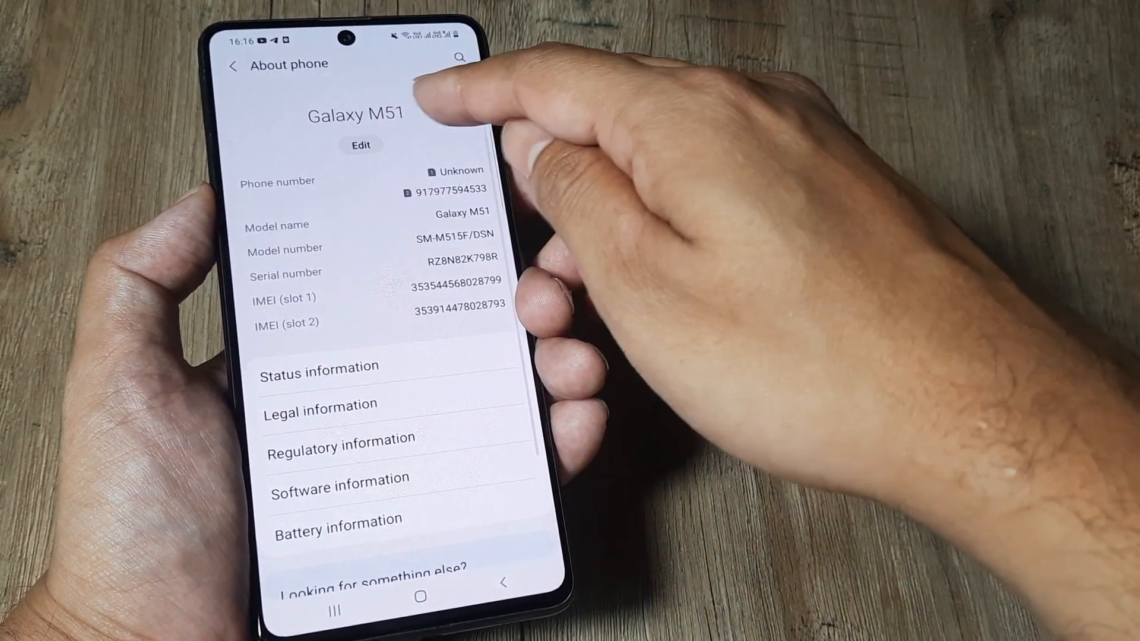
{"action": "left_click", "coordinate": [339, 485]}
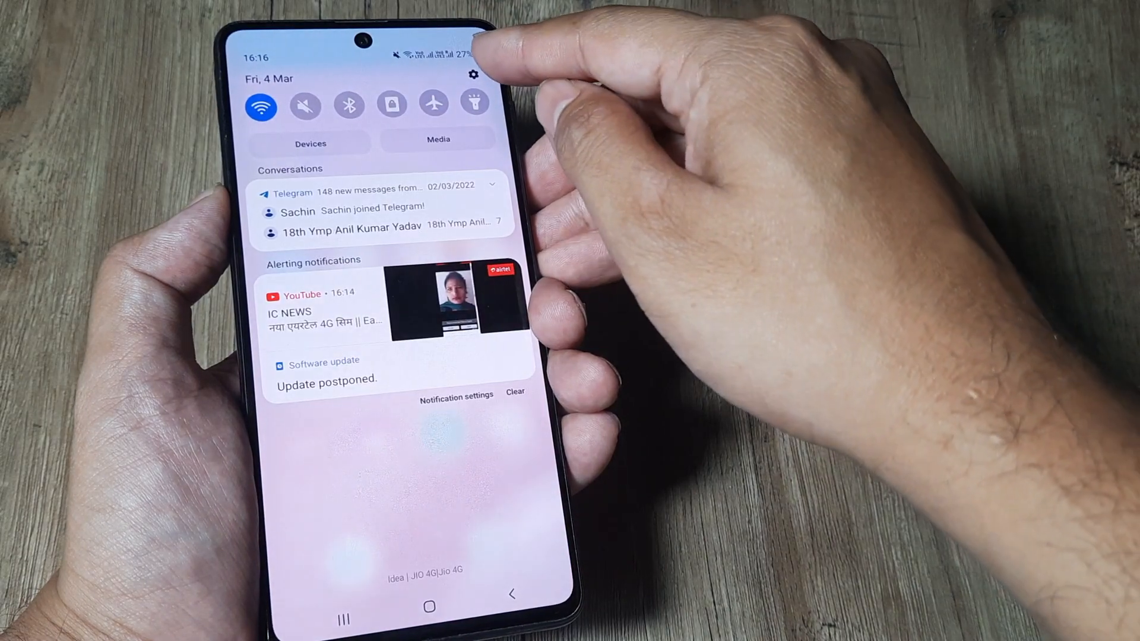
Step: Dismiss the notification panel and scroll to Battery and device care with its options menu
{"action": "left_click", "coordinate": [473, 74]}
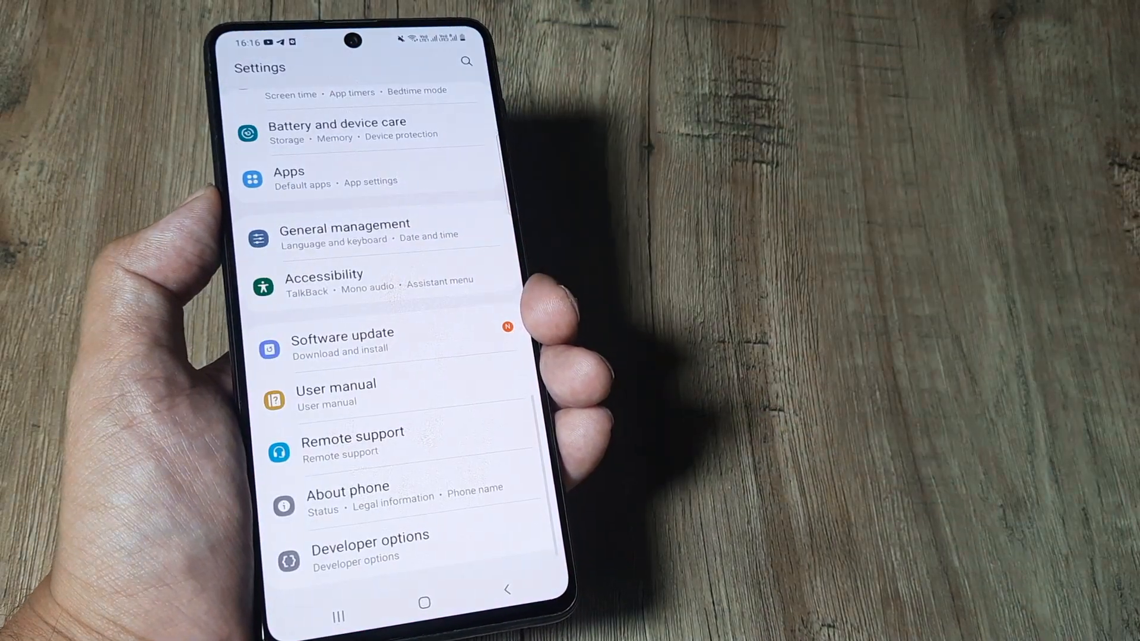
{"action": "scroll", "scroll_direction": "down", "scroll_amount": 3}
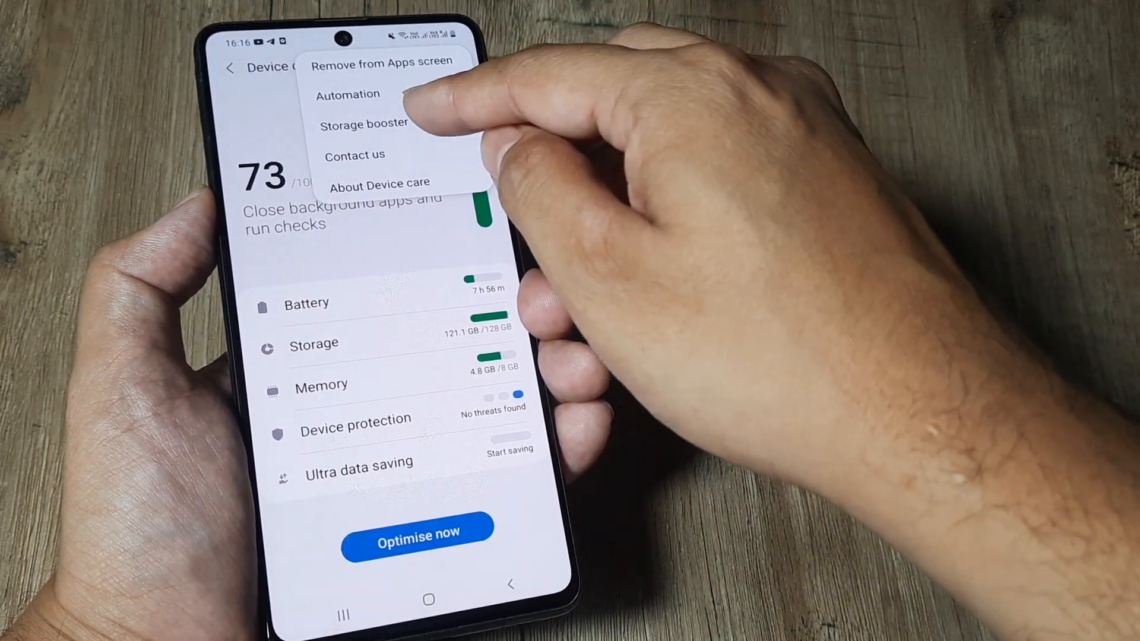
Step: Reach Storage booster's Move apps to SD card list from the Device care menu
{"action": "left_click", "coordinate": [363, 123]}
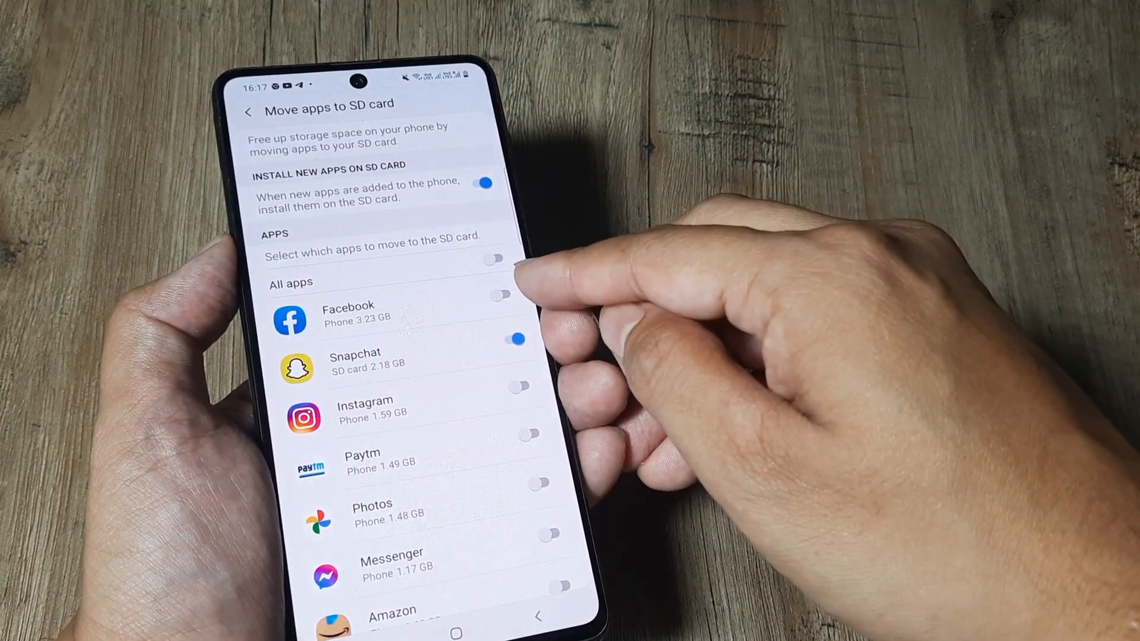
Step: Move Facebook to the SD card and return to the main Settings list
{"action": "left_click", "coordinate": [500, 294]}
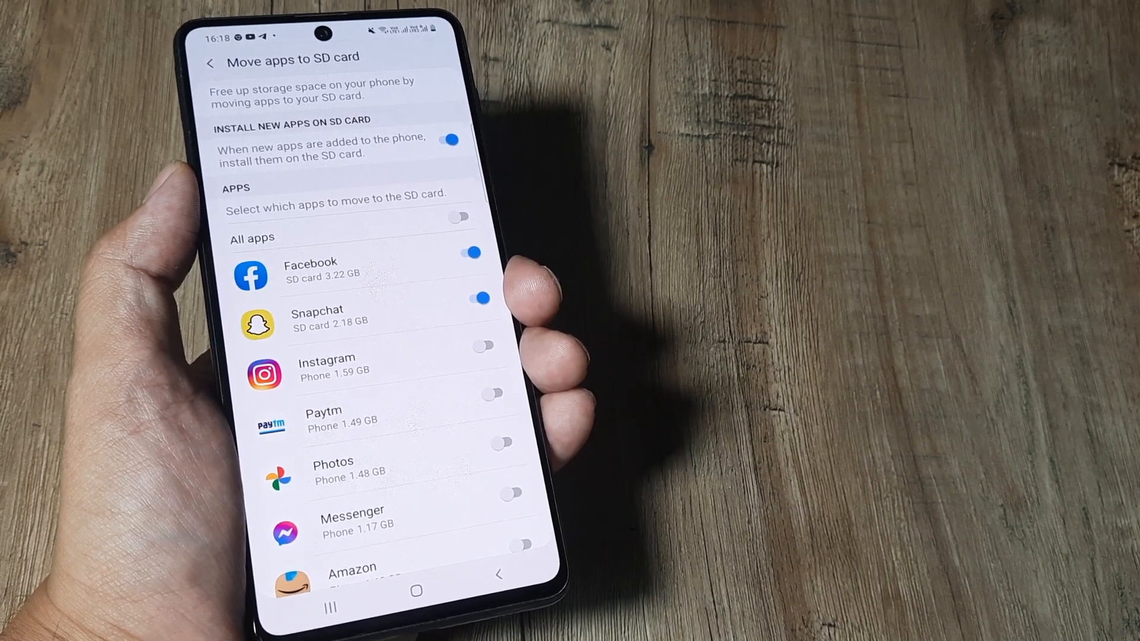
{"action": "left_click", "coordinate": [469, 252]}
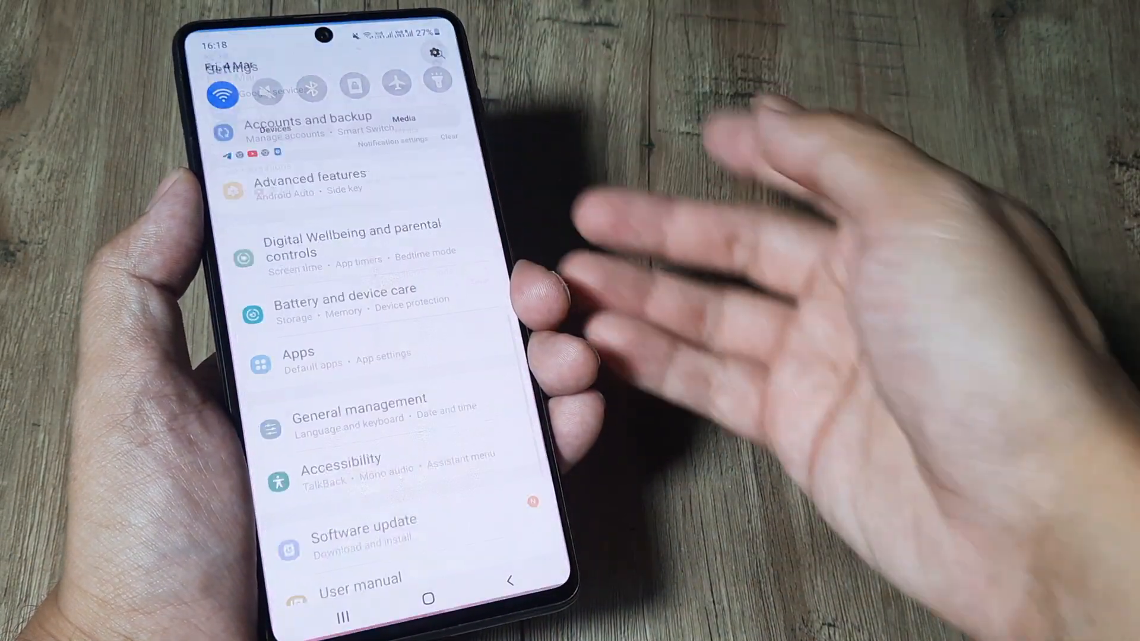
Step: Check the Device care storage breakdown, then reopen Storage booster with its move-apps option
{"action": "left_click", "coordinate": [345, 301]}
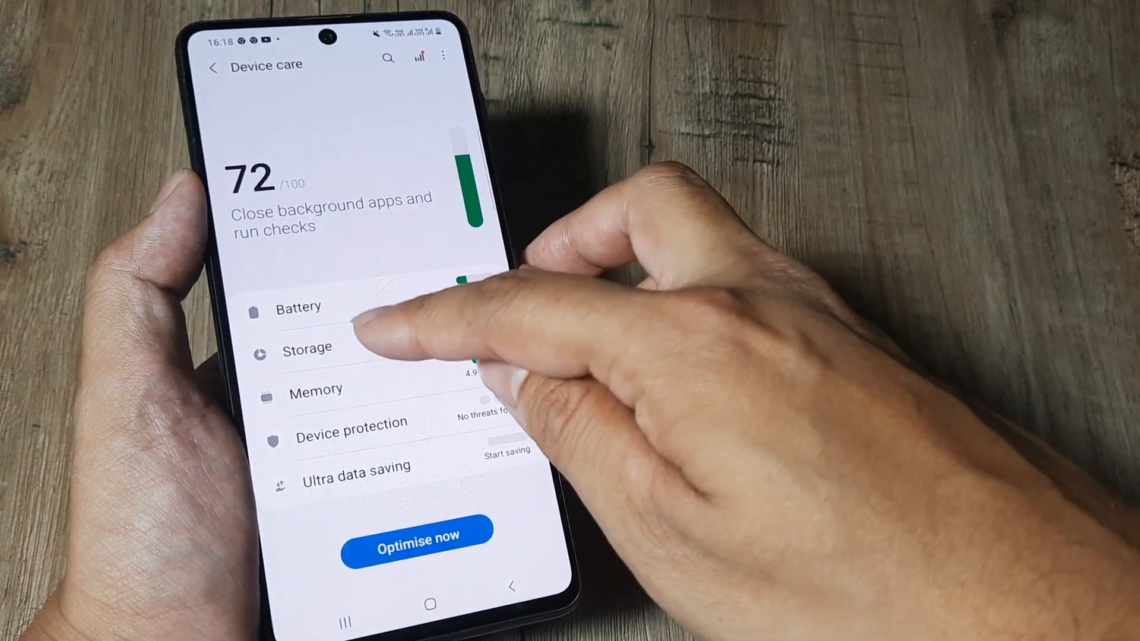
{"action": "left_click", "coordinate": [308, 348]}
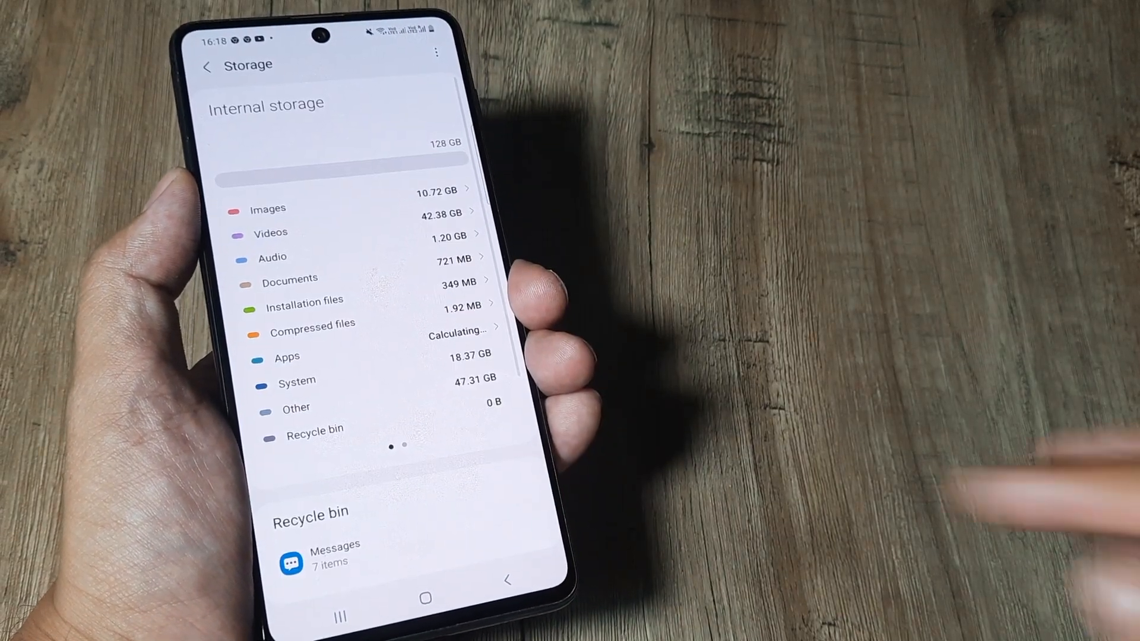
{"action": "scroll", "scroll_direction": "down", "scroll_amount": 3}
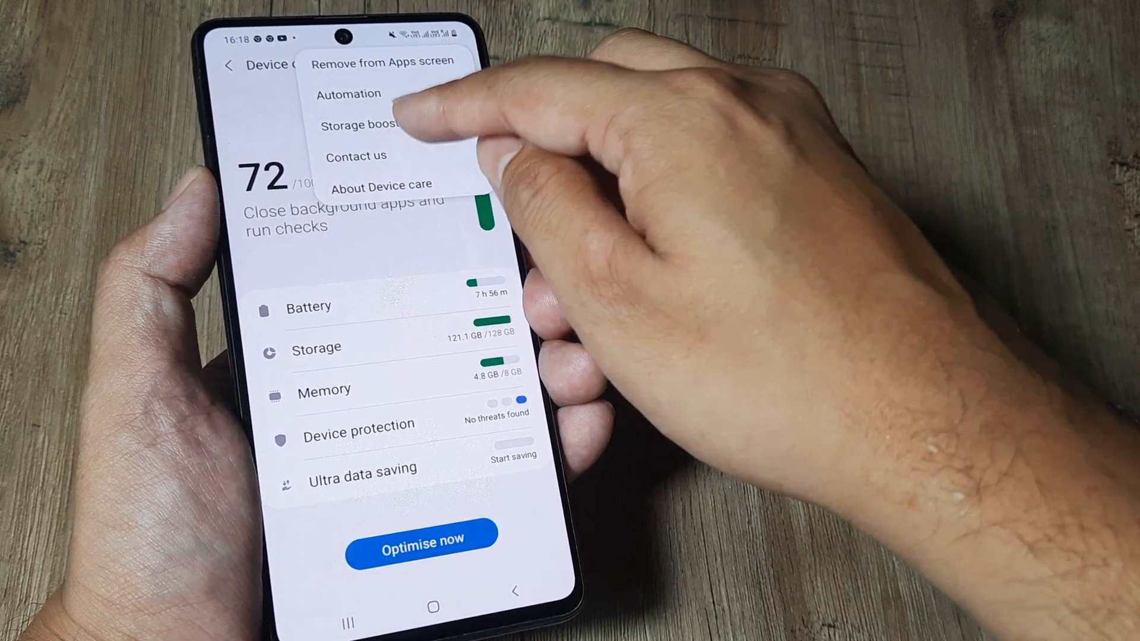
{"action": "left_click", "coordinate": [363, 125]}
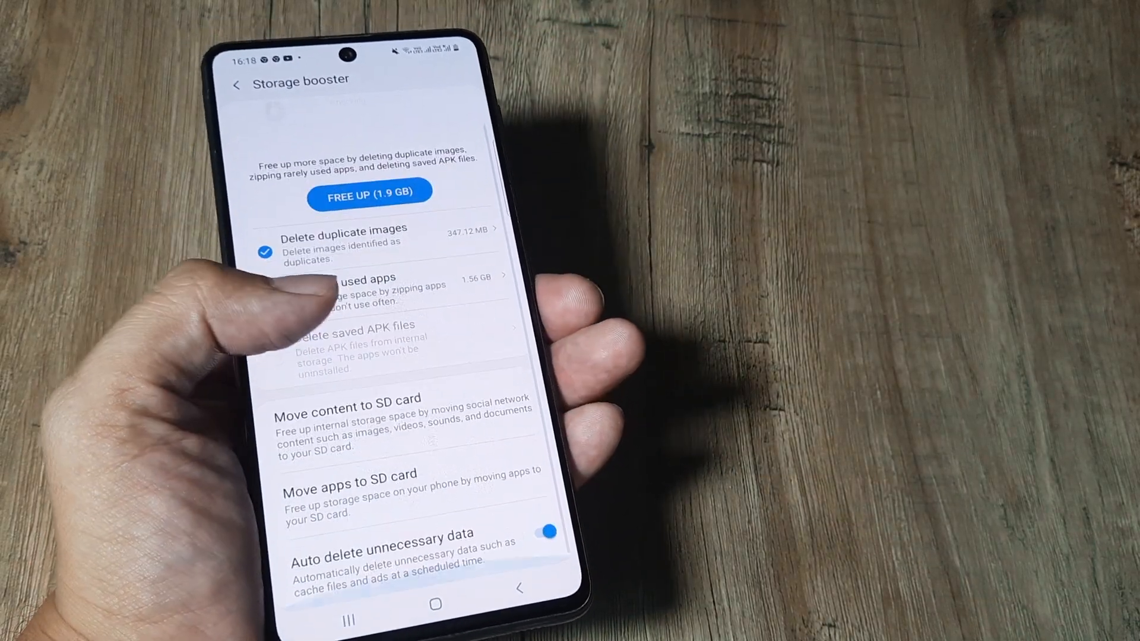